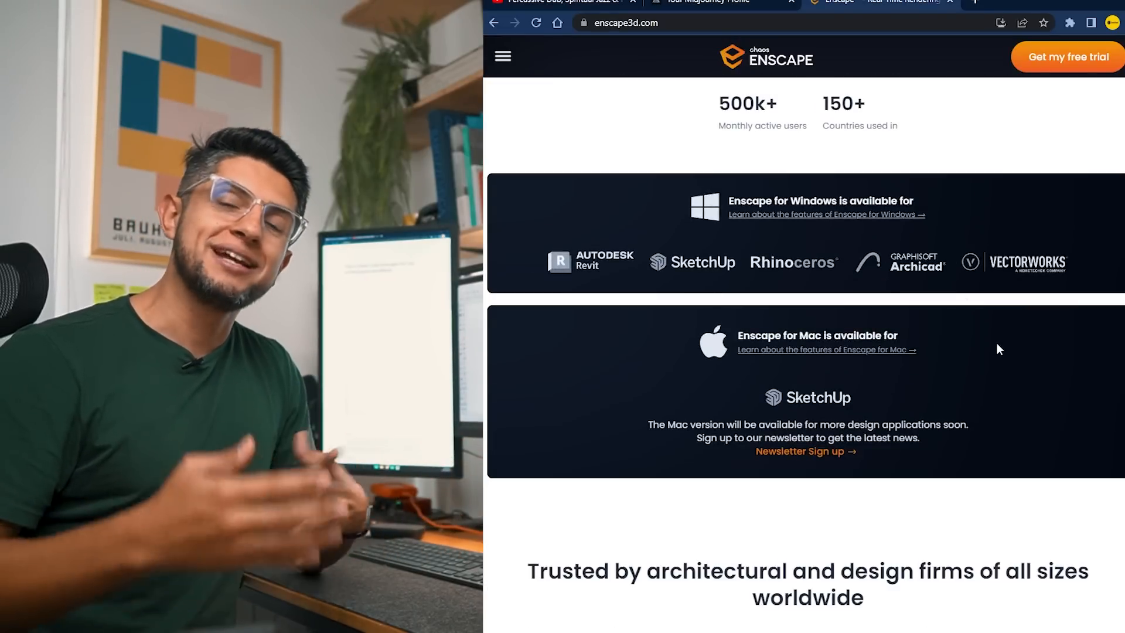
Show the saved Scene 6 staircase view of the interior model in SketchUp.
scroll(down, 3)
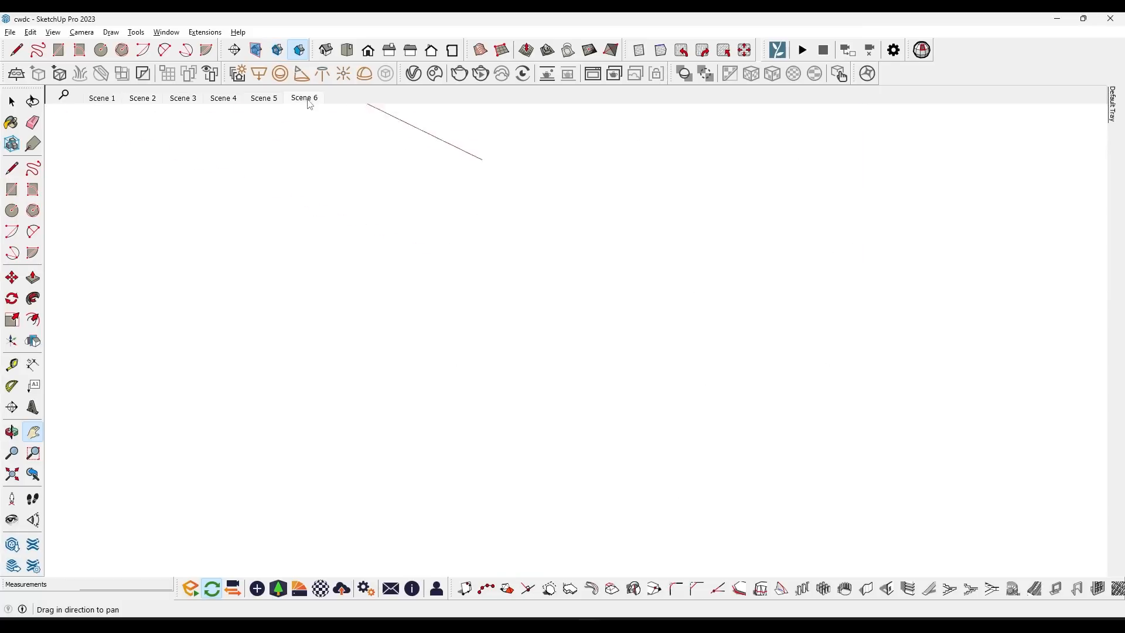
click(304, 97)
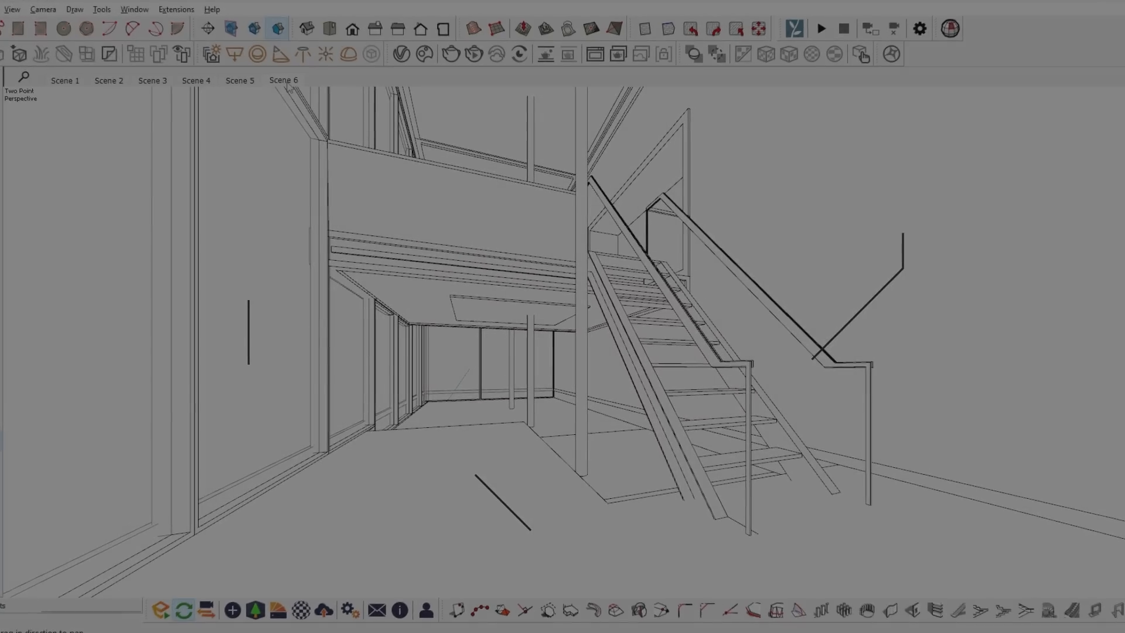